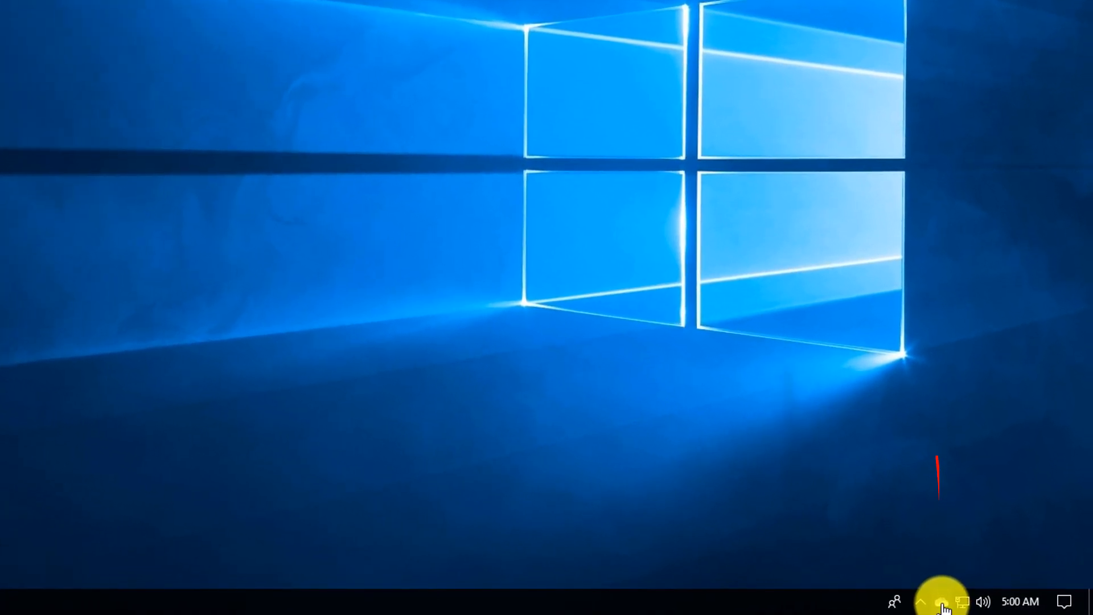
- Open OneDrive settings on the account page showing cloud storage usage
{"action": "left_click", "coordinate": [944, 601]}
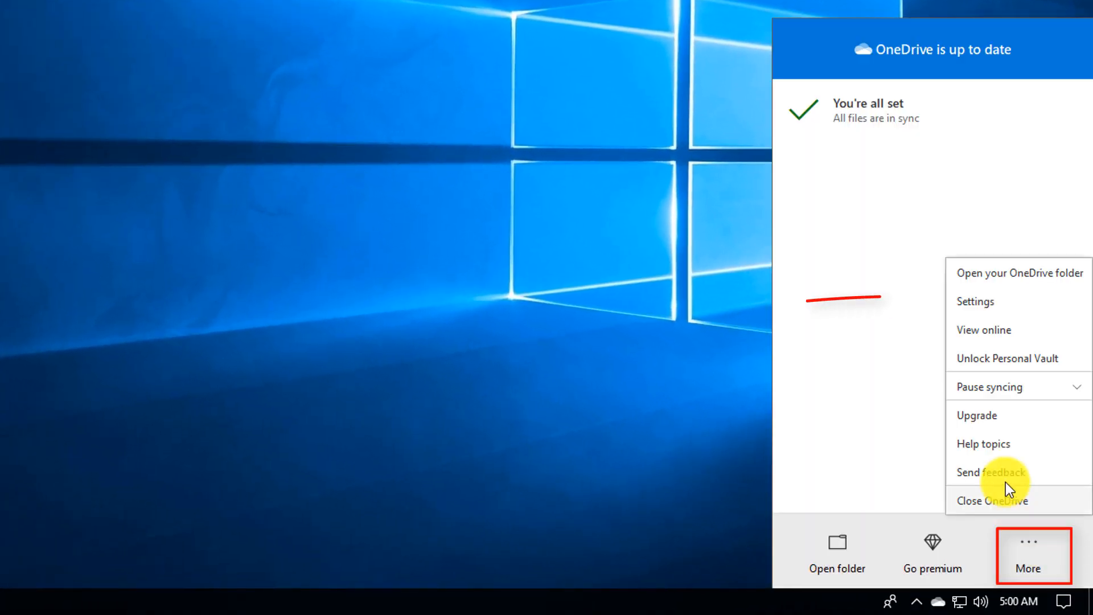
{"action": "left_click", "coordinate": [975, 301]}
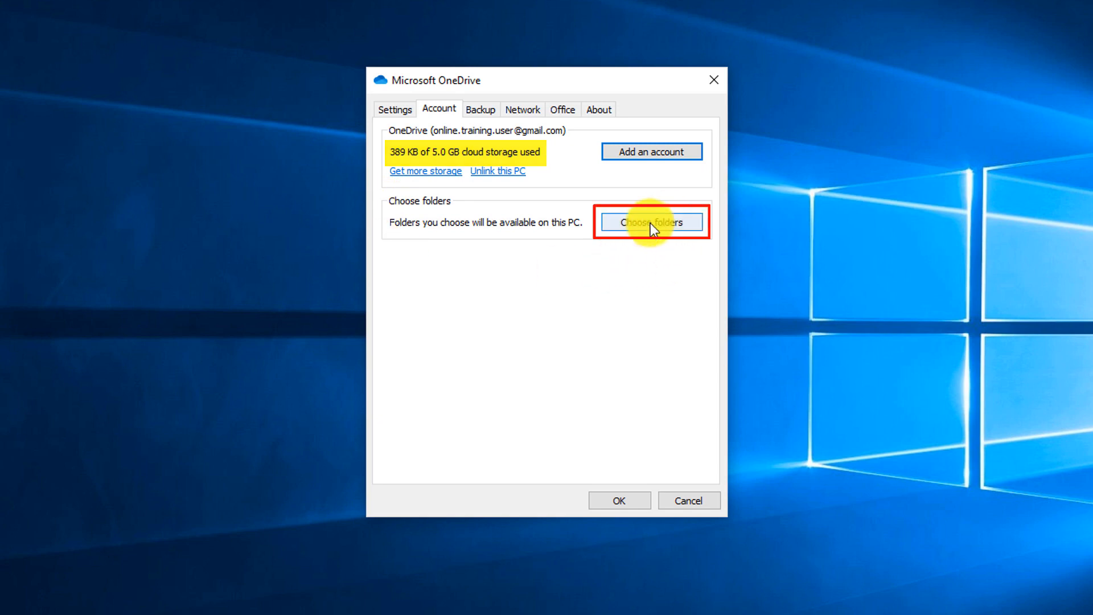
- Confirm folder choices keeping all files available on this PC
{"action": "left_click", "coordinate": [652, 222]}
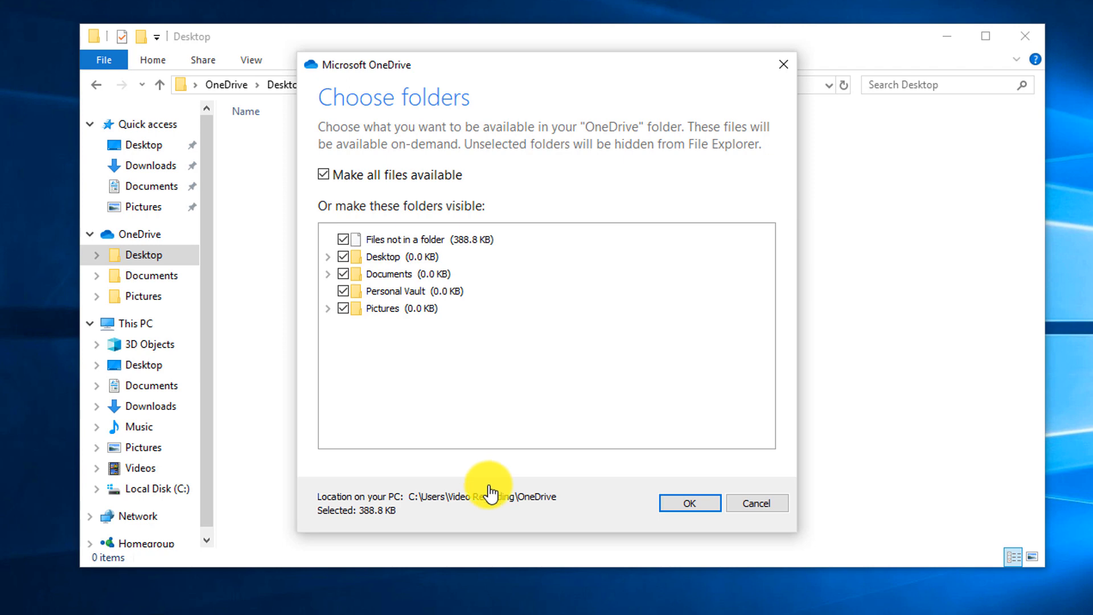
{"action": "left_click", "coordinate": [690, 503]}
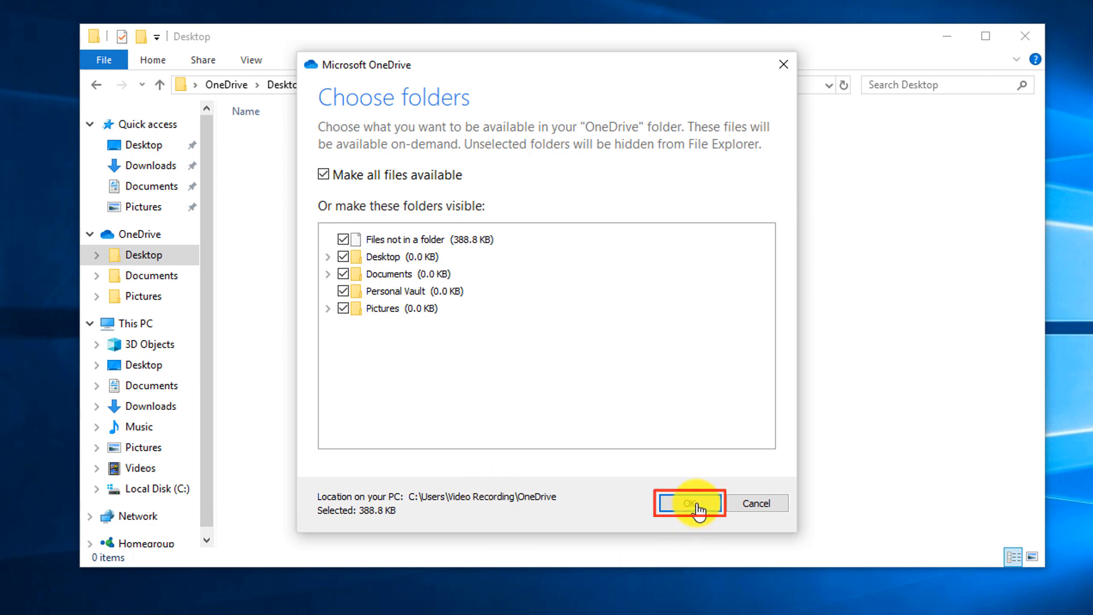
{"action": "left_click", "coordinate": [690, 503]}
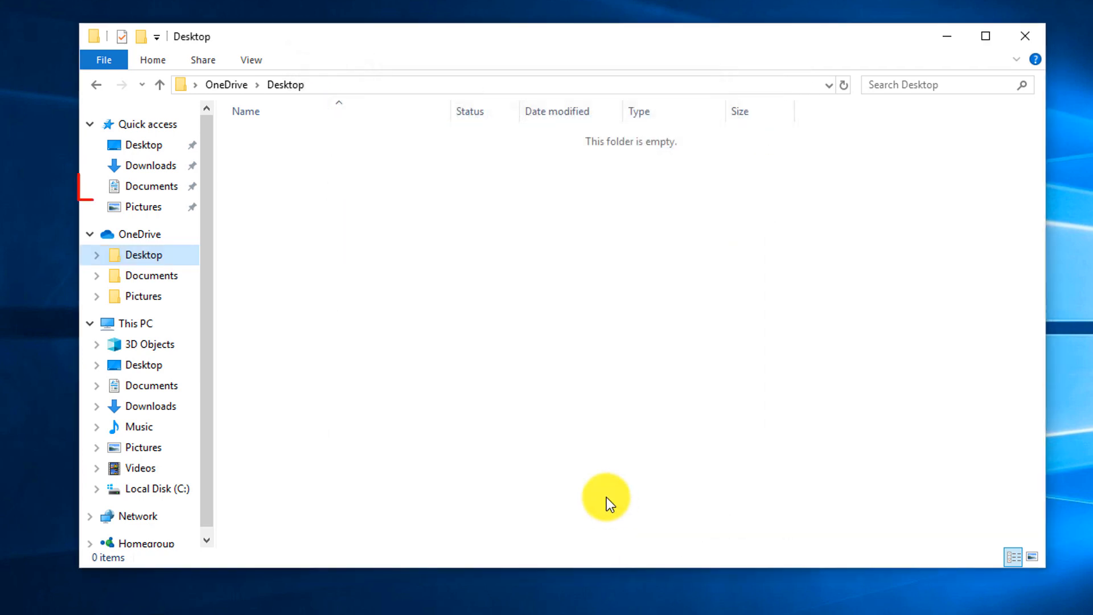
- Open Manage OneDrive backup for Documents from Quick access
{"action": "right_click", "coordinate": [151, 186]}
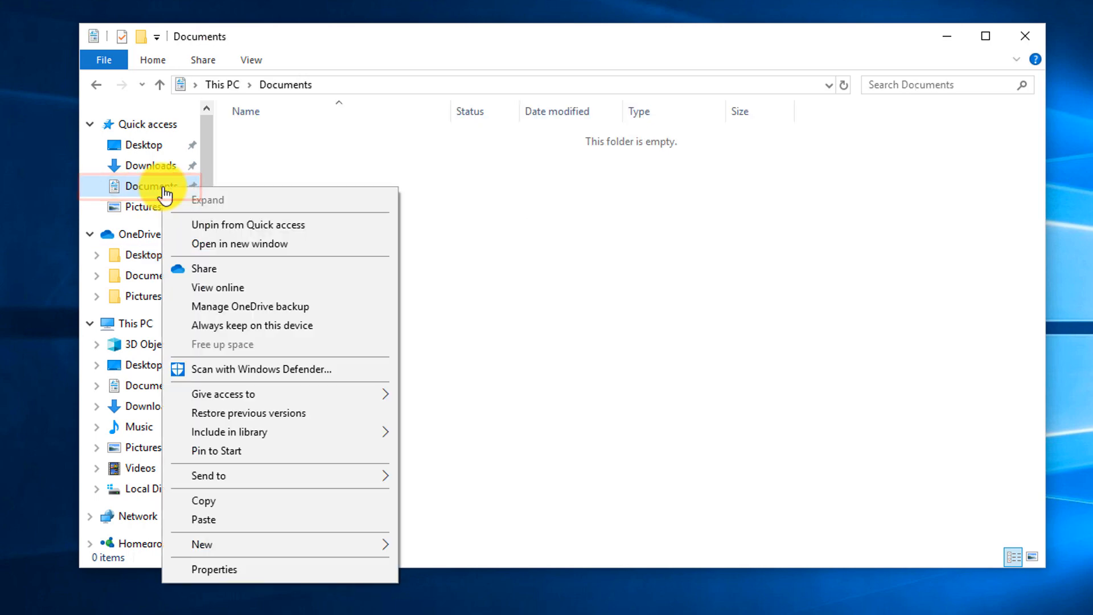
{"action": "mouse_move", "coordinate": [269, 312]}
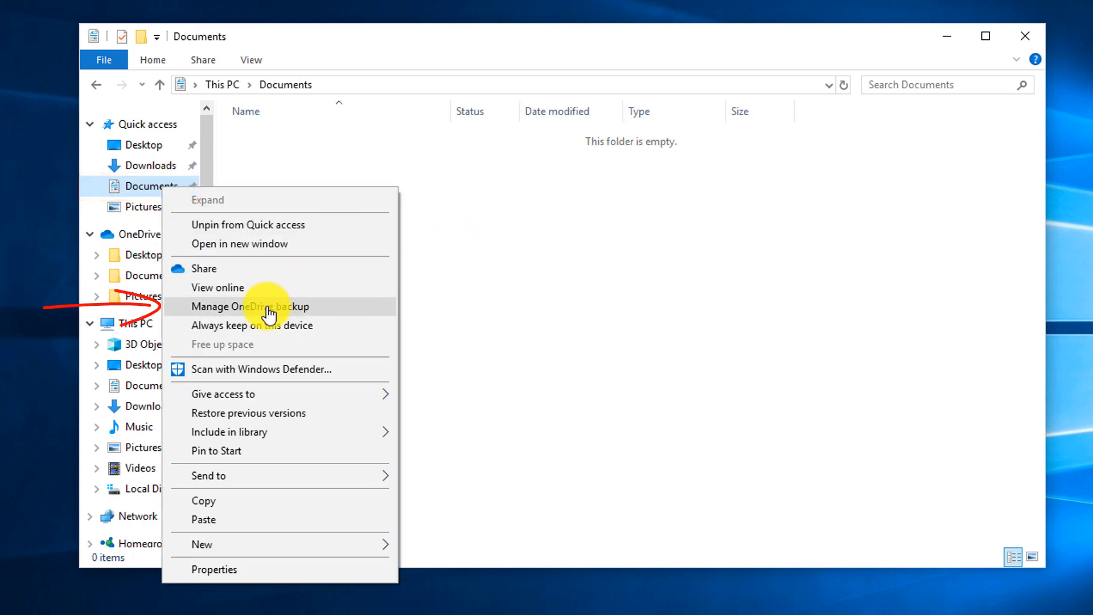
{"action": "left_click", "coordinate": [259, 307]}
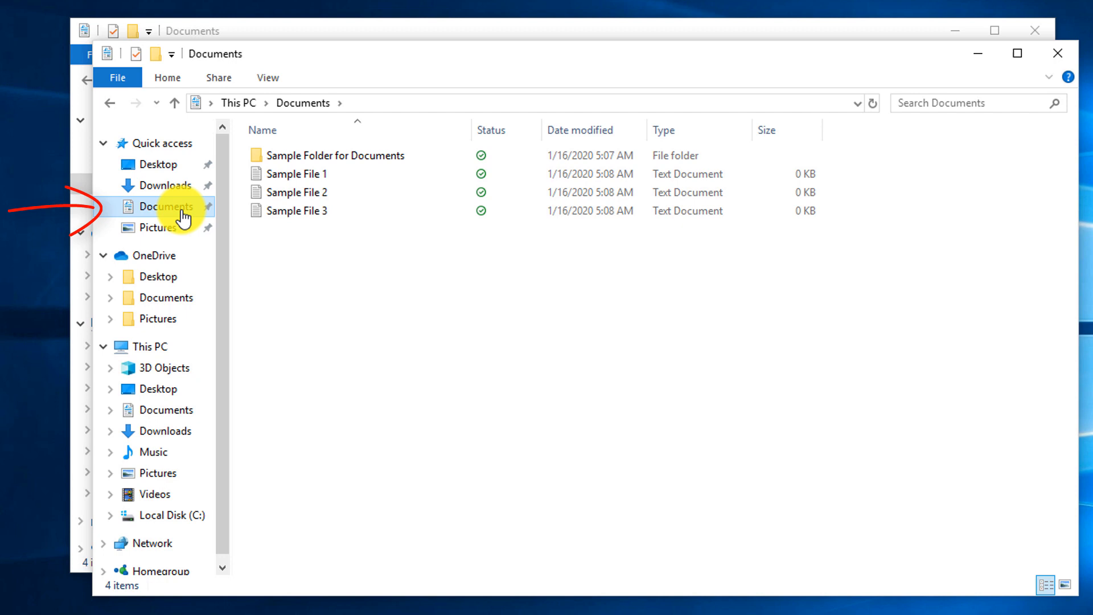
- Start the OneDrive backup of Desktop, Documents and Pictures, dismissing the confirmation
{"action": "right_click", "coordinate": [165, 206]}
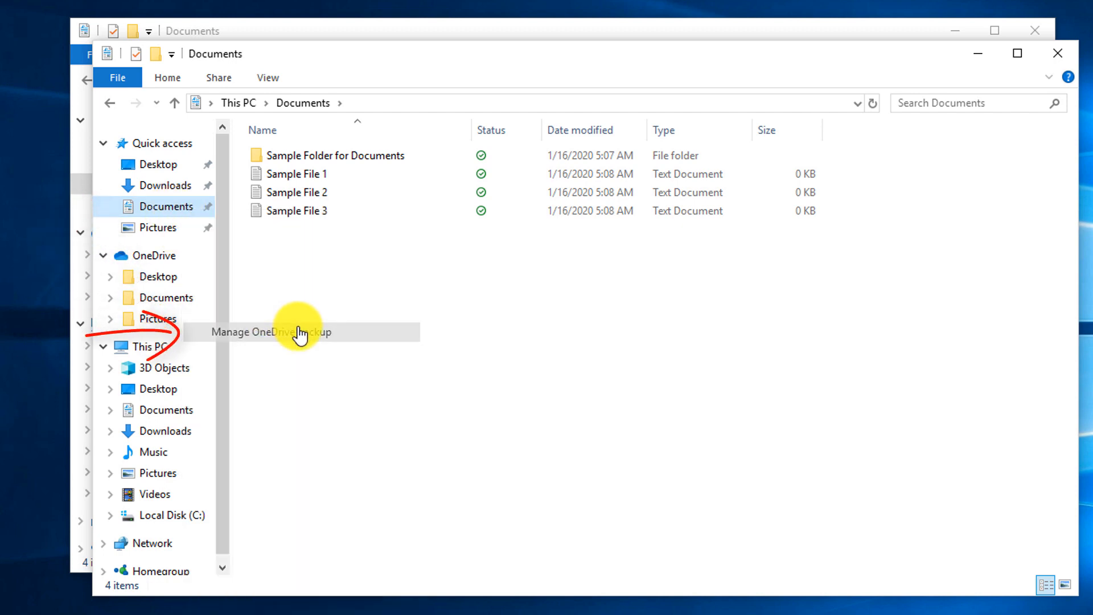
{"action": "left_click", "coordinate": [270, 332]}
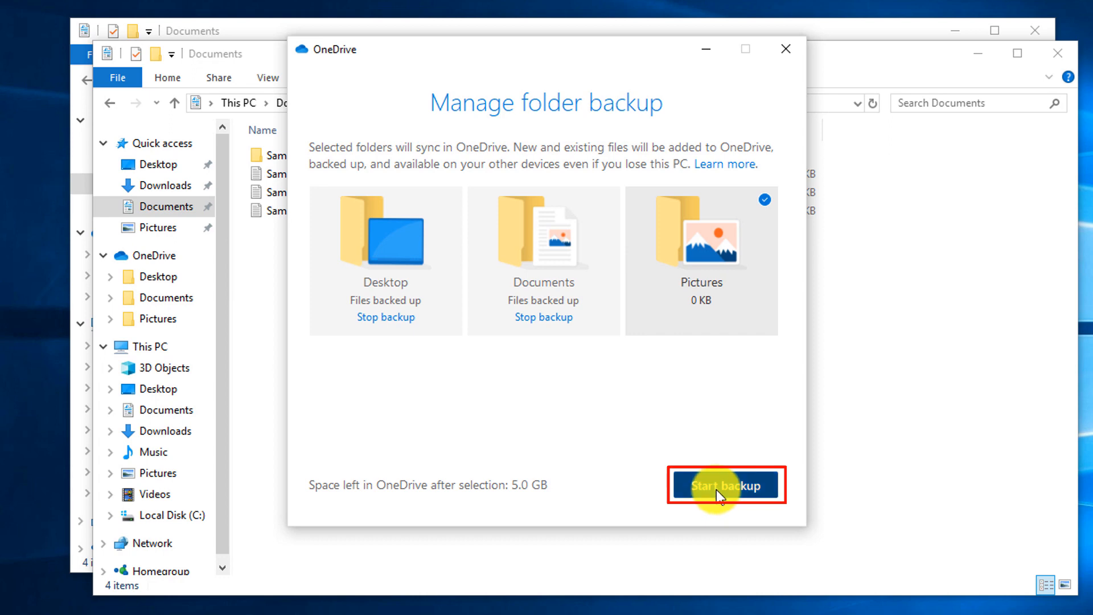
{"action": "left_click", "coordinate": [726, 485]}
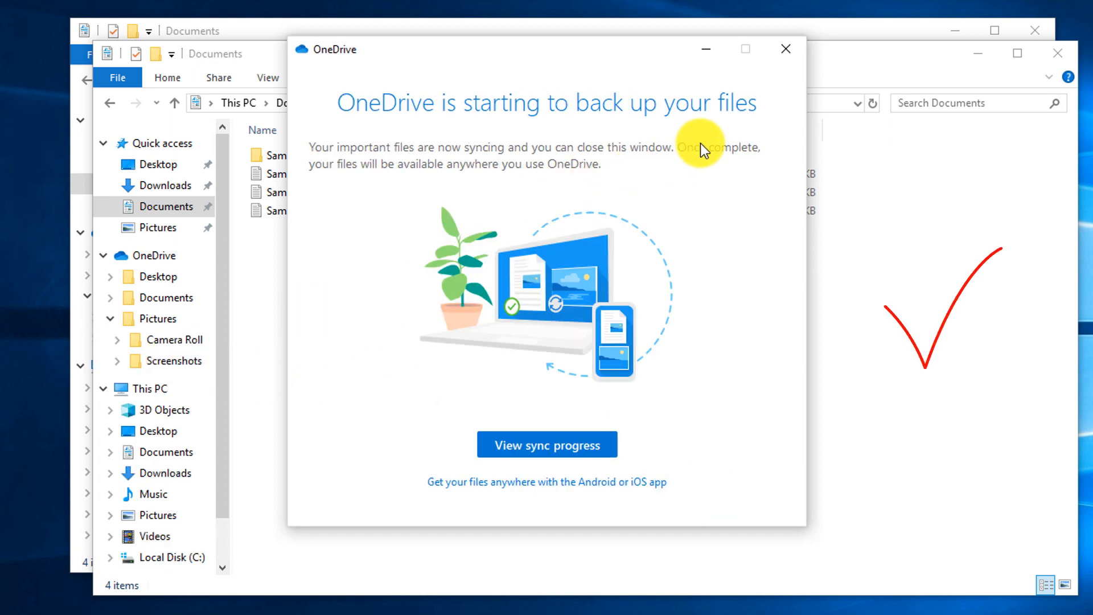
{"action": "left_click", "coordinate": [785, 49]}
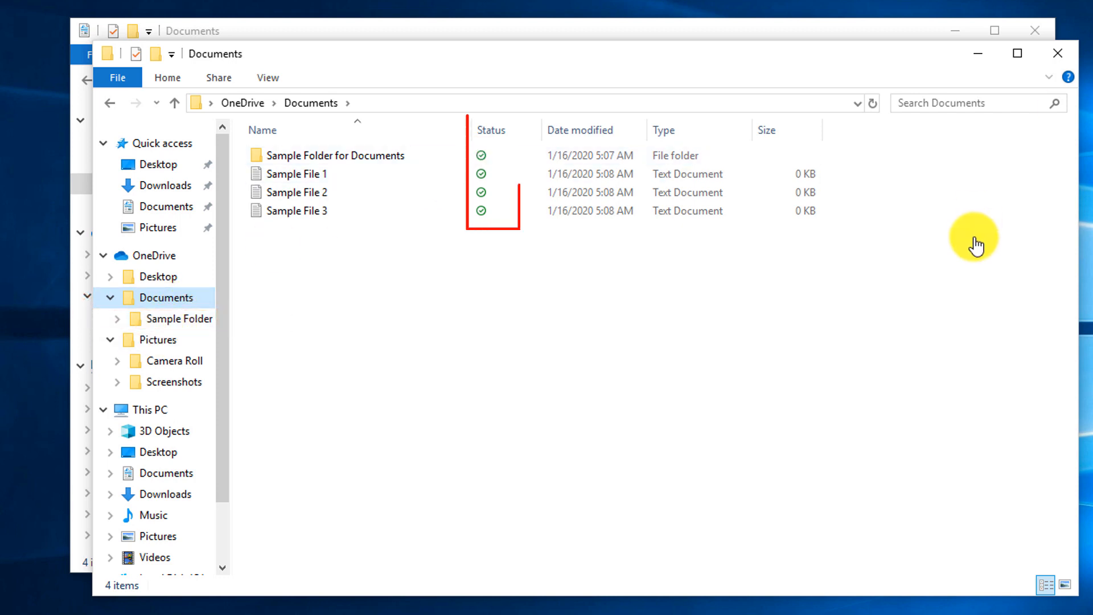
{"action": "mouse_move", "coordinate": [338, 165]}
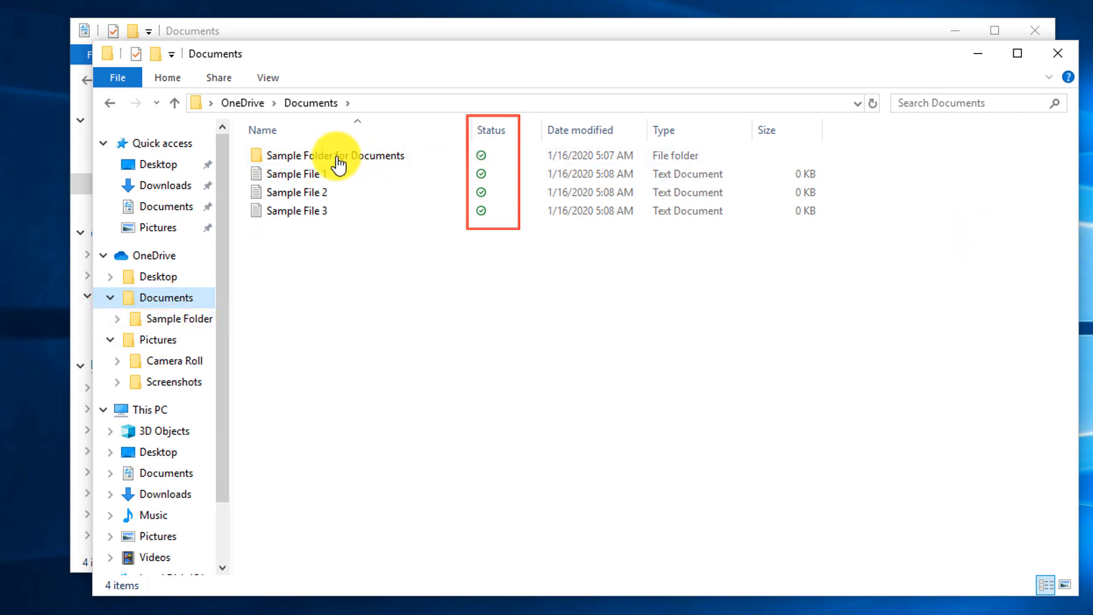